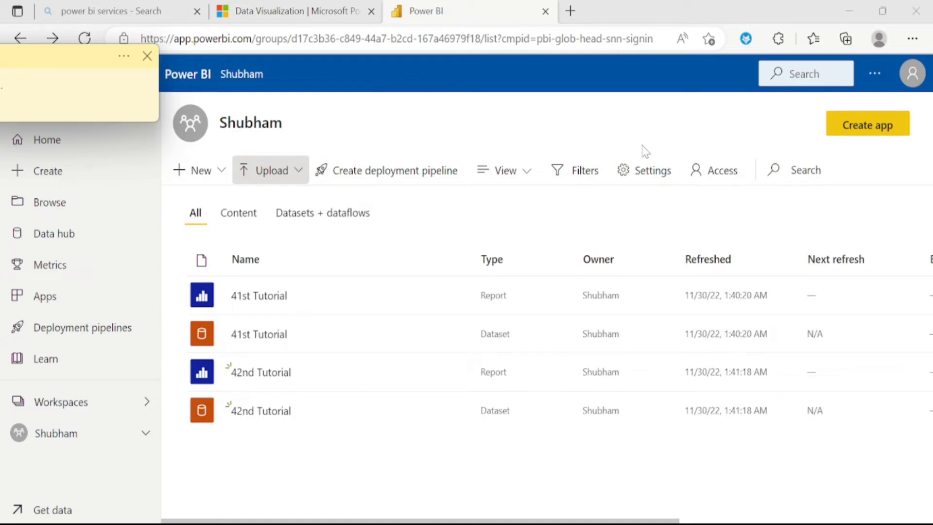
mouse_move(770, 390)
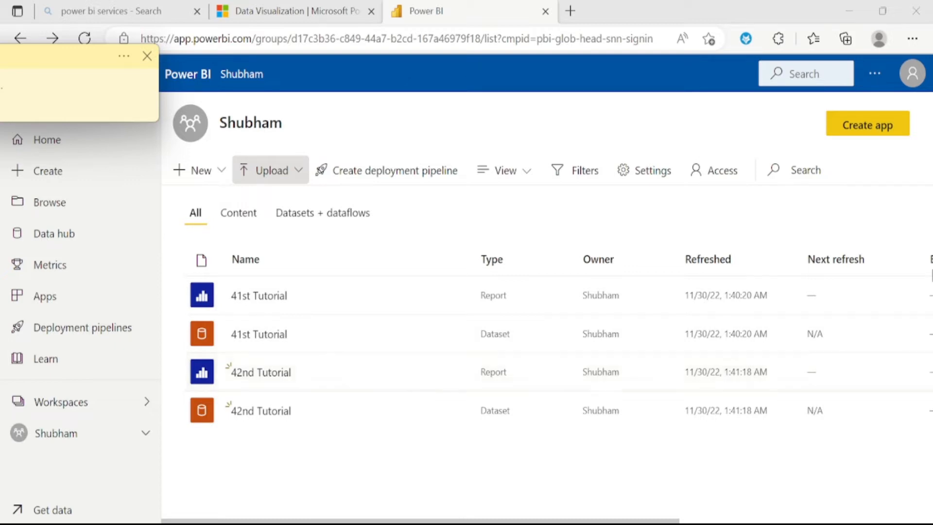
mouse_move(297, 371)
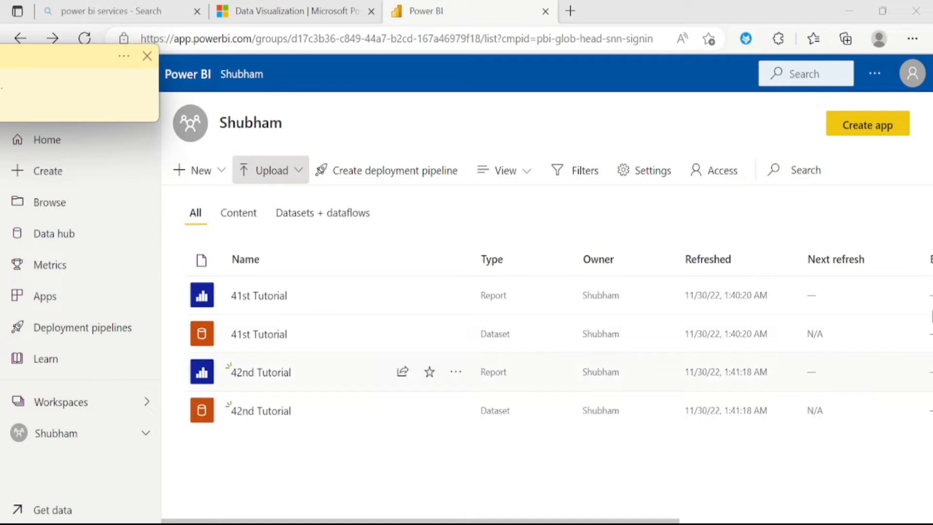
mouse_move(886, 126)
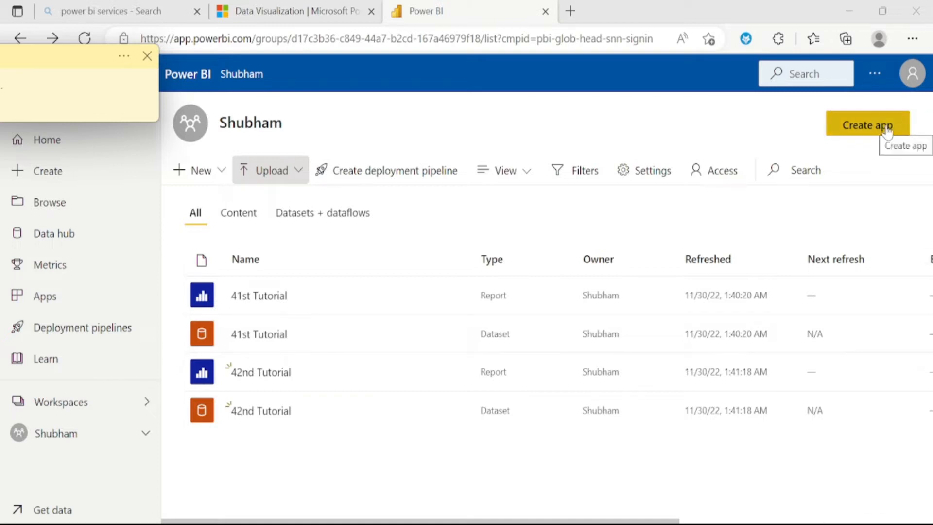
mouse_move(791, 376)
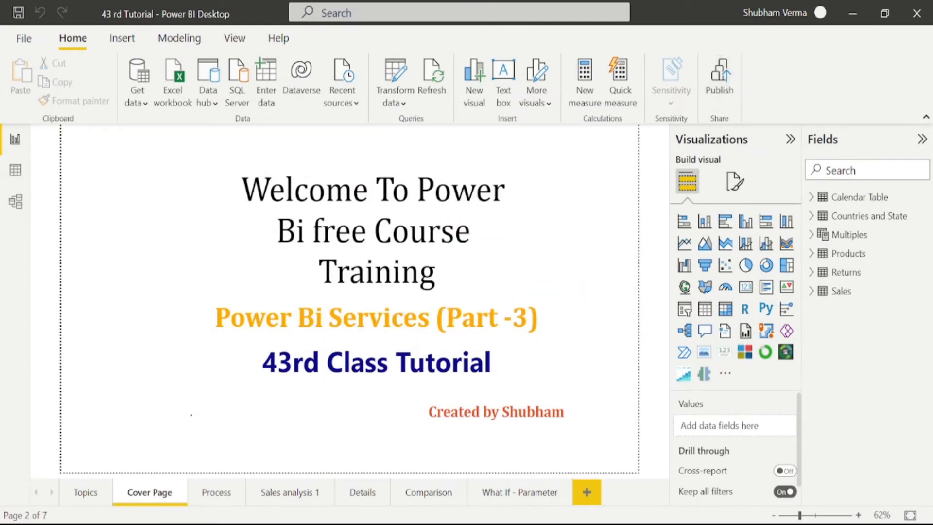
mouse_move(689, 127)
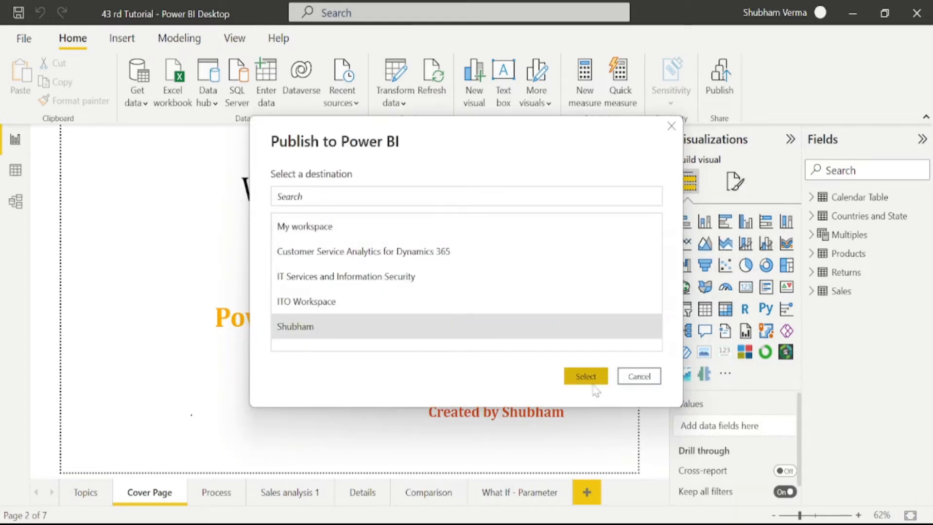
Publish the 43 rd Tutorial report to the Shubham workspace
left_click(583, 375)
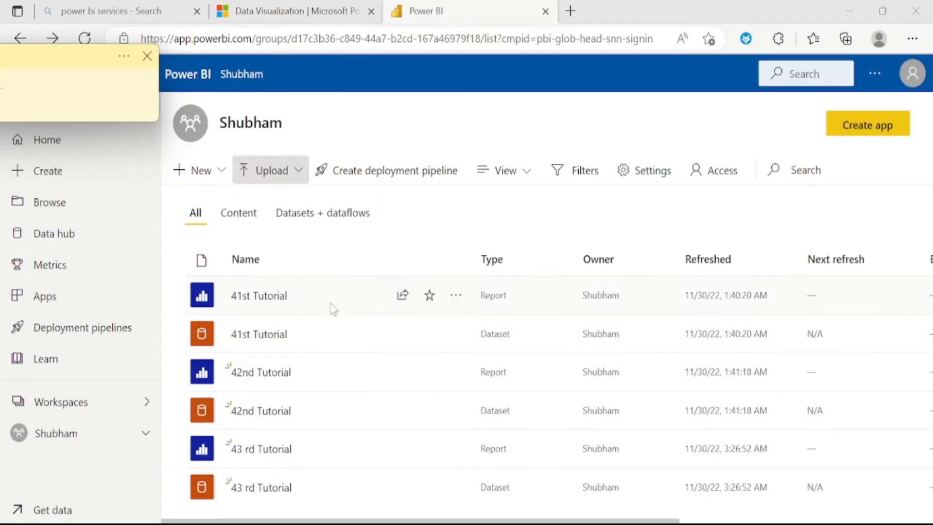
mouse_move(520, 160)
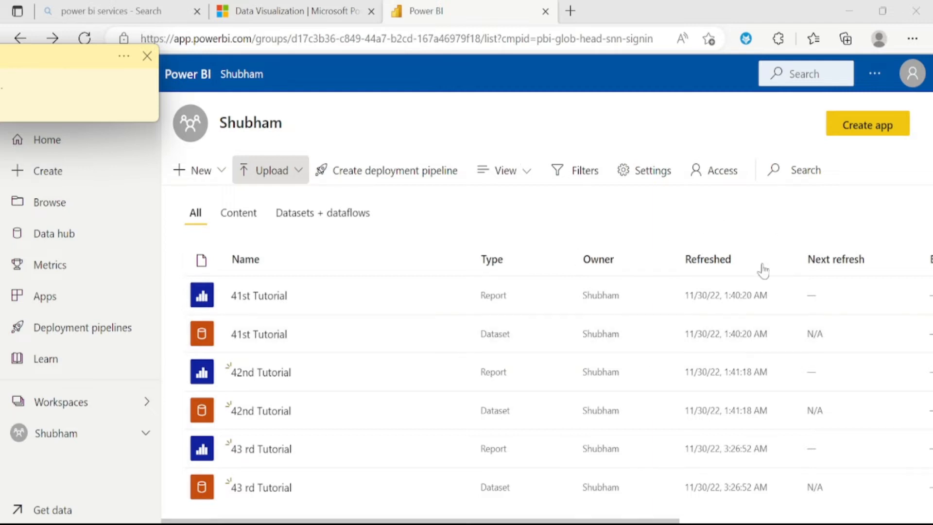
mouse_move(797, 356)
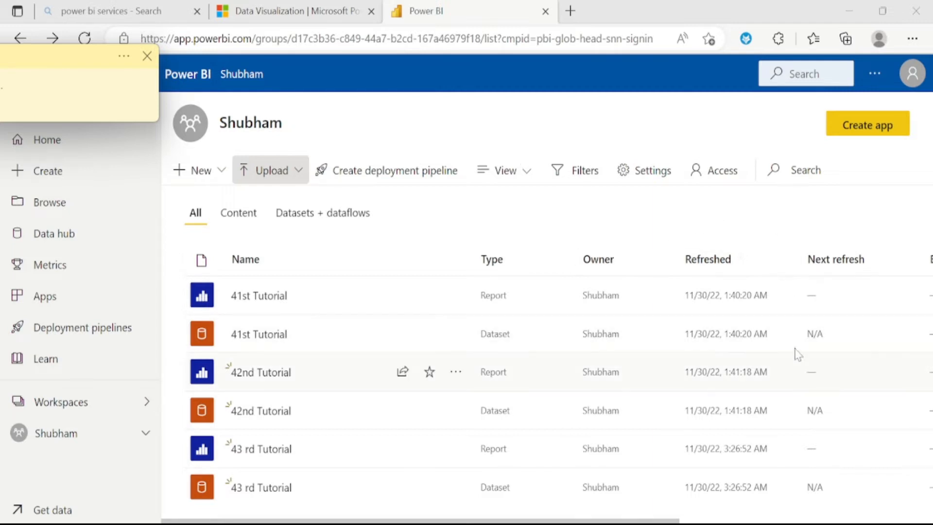
Start creating an app from the Shubham workspace
left_click(866, 123)
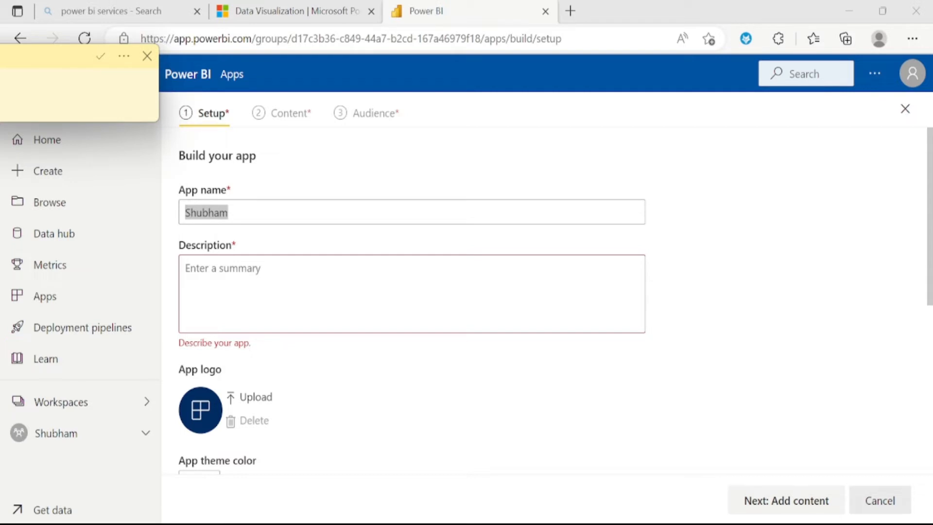
Name the app 'Power bi dashbaord' with description 'Set of Report and dataset'
type("Power bi dashbaord")
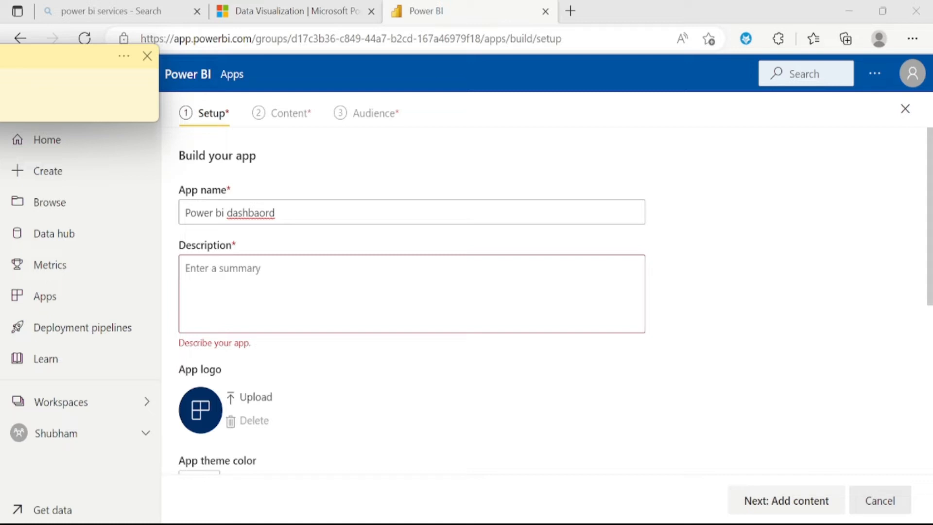
type("Set of Report and dataset")
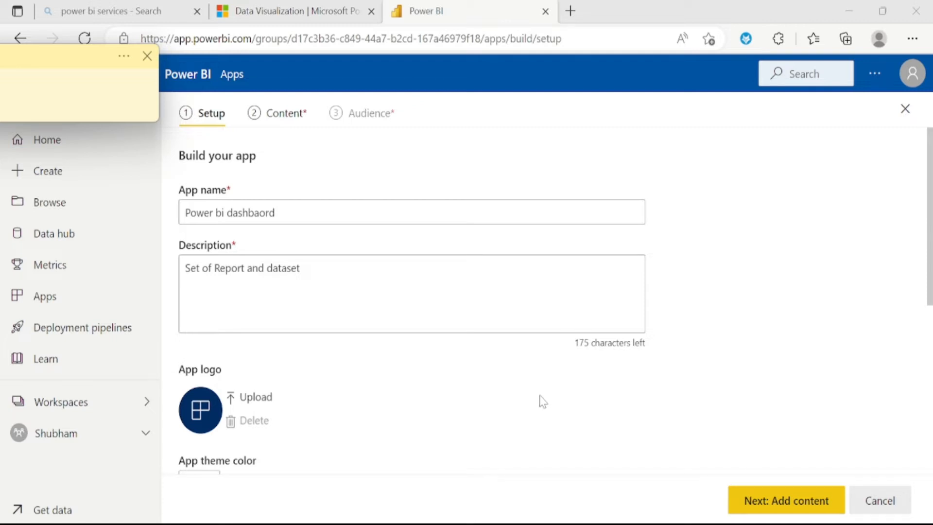
scroll("down", 3)
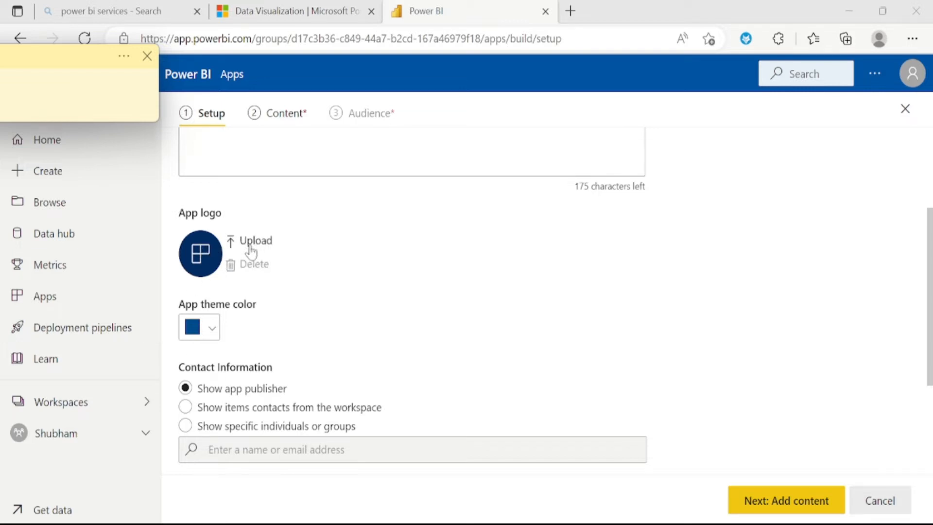
mouse_move(216, 252)
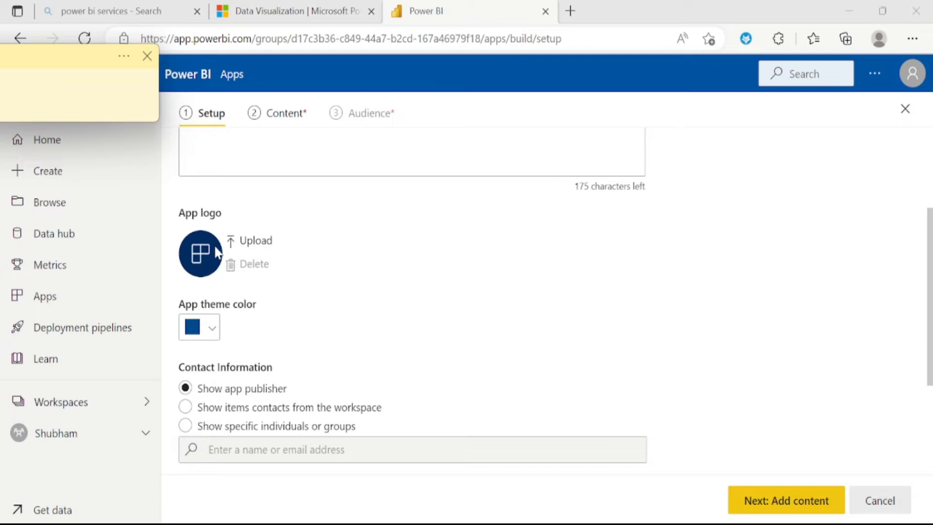
mouse_move(404, 372)
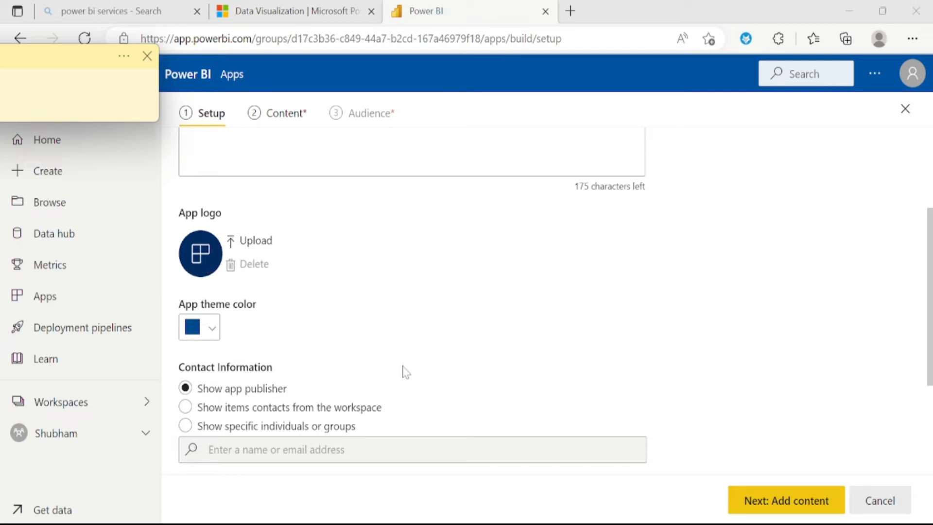
mouse_move(224, 328)
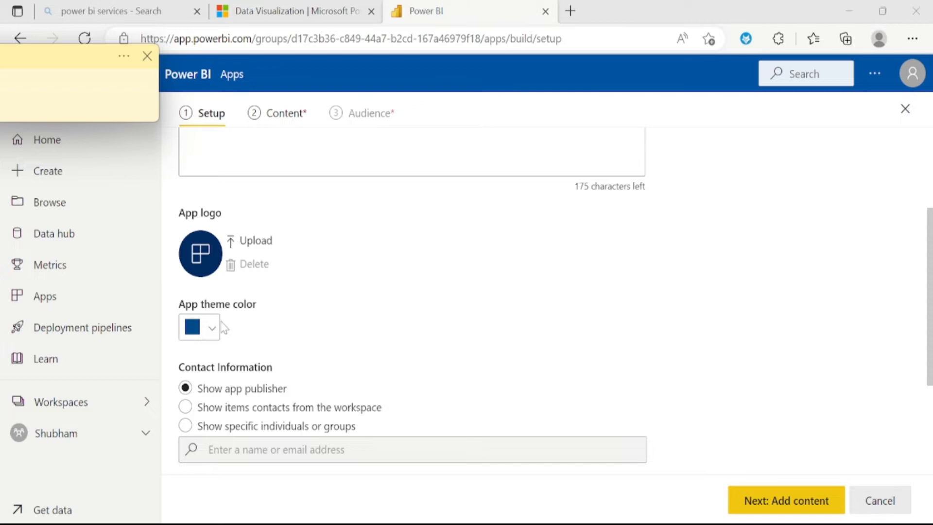
Change the app theme colour from blue to green and review the remaining setup settings
left_click(211, 327)
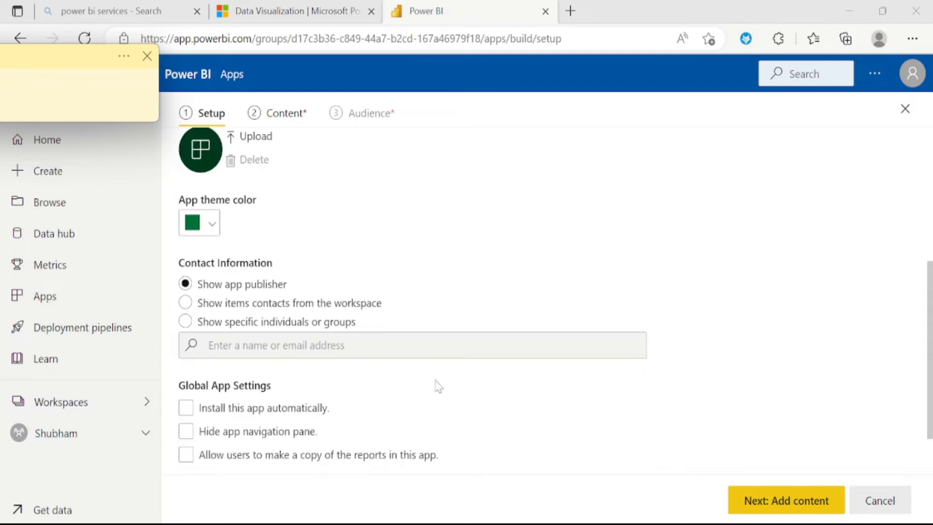
scroll("down", 3)
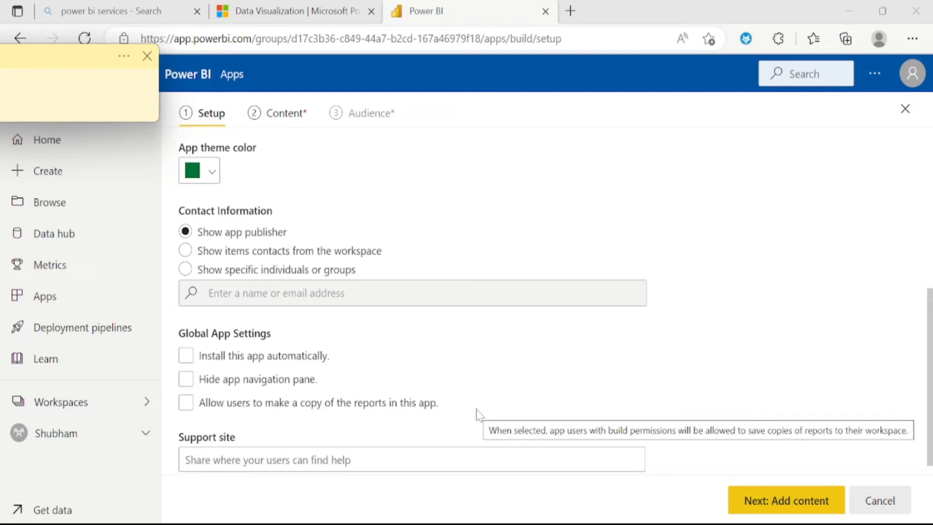
mouse_move(565, 438)
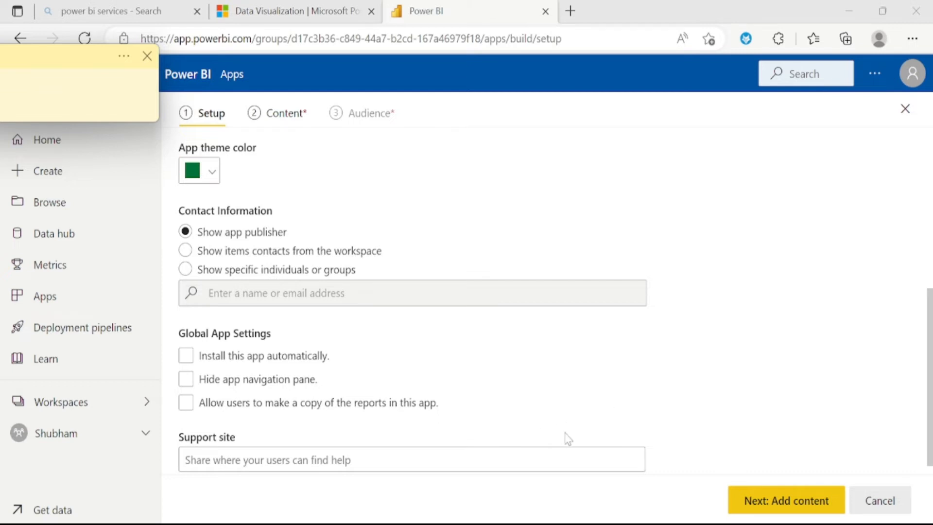
mouse_move(384, 300)
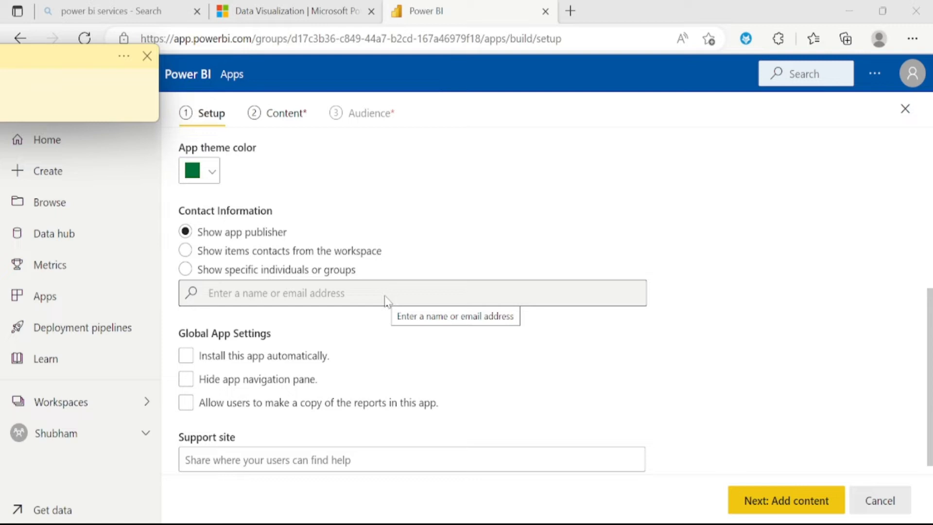
scroll("down", 3)
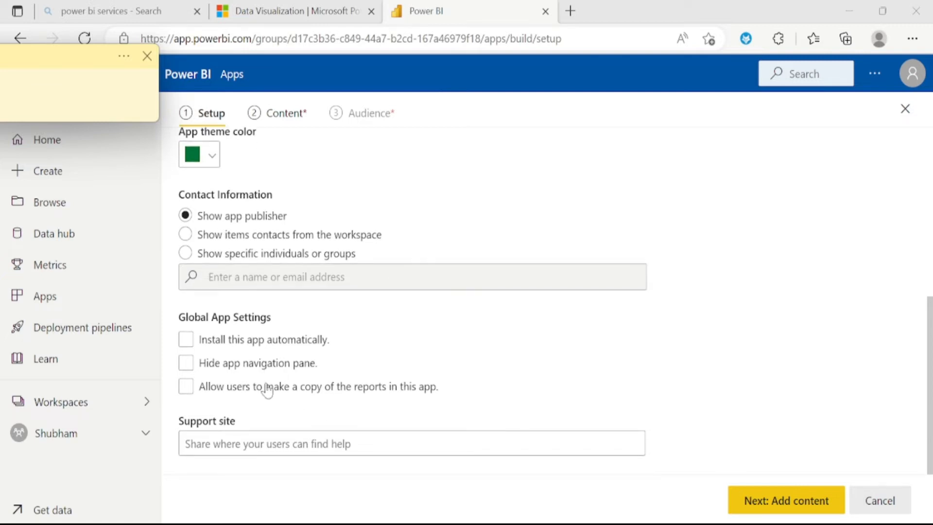
mouse_move(186, 339)
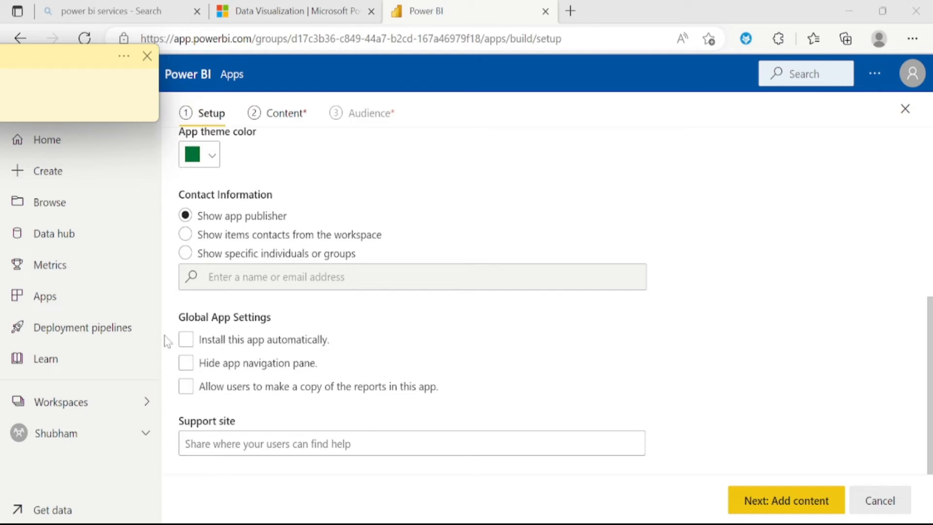
mouse_move(298, 382)
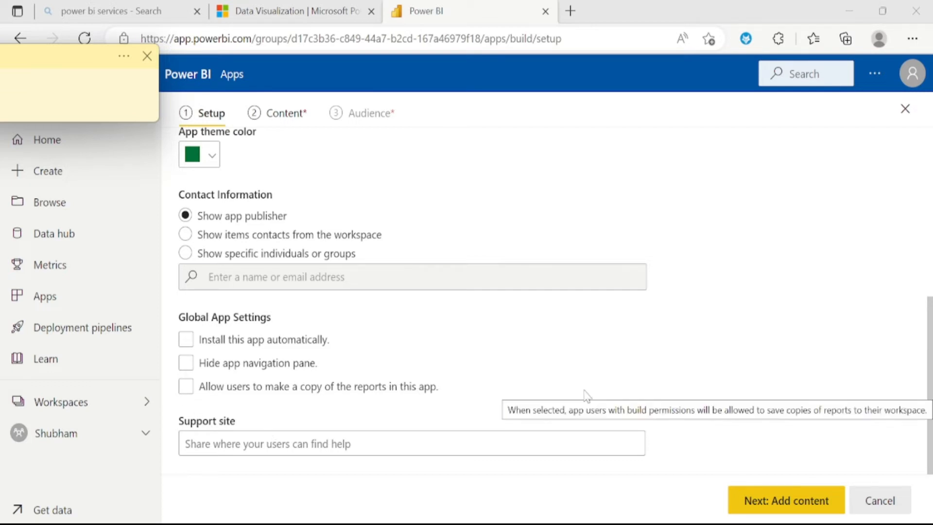
mouse_move(795, 406)
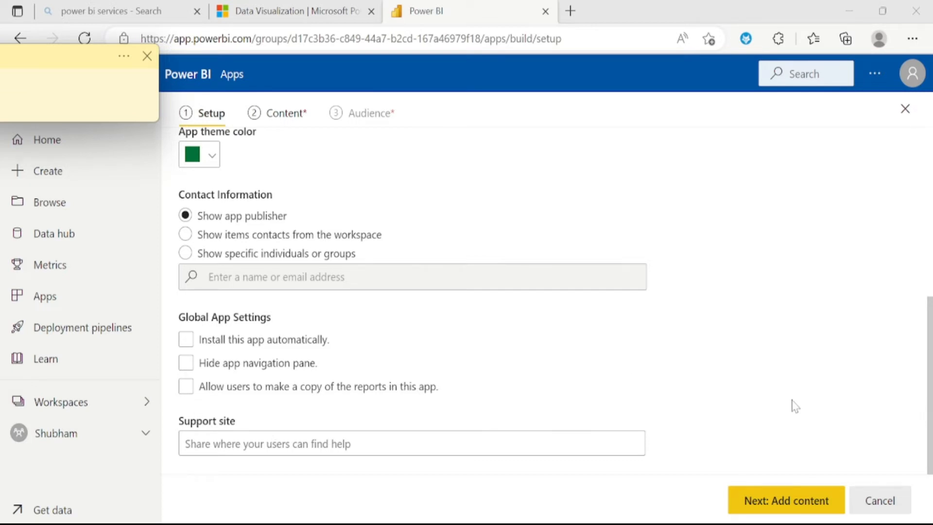
Add the 41st Tutorial and 42nd Tutorial reports as the app's content
left_click(785, 499)
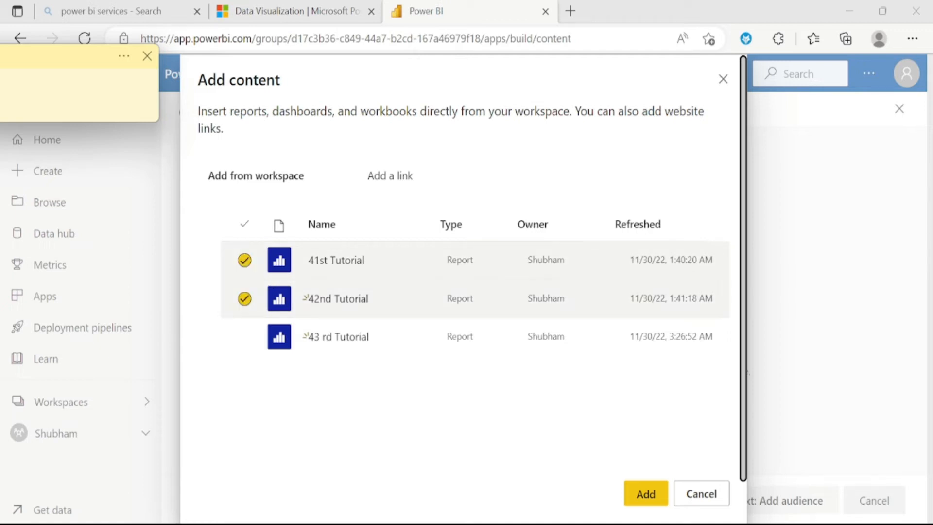
left_click(644, 493)
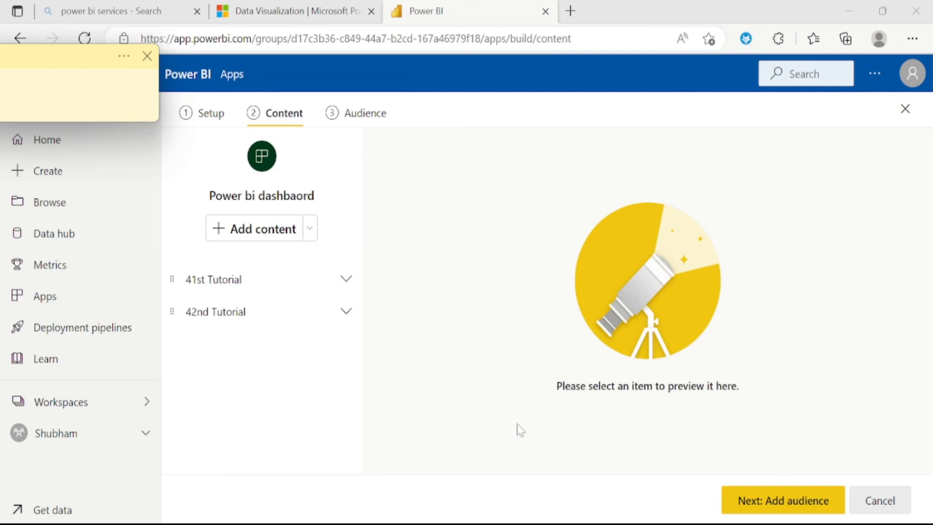
mouse_move(282, 353)
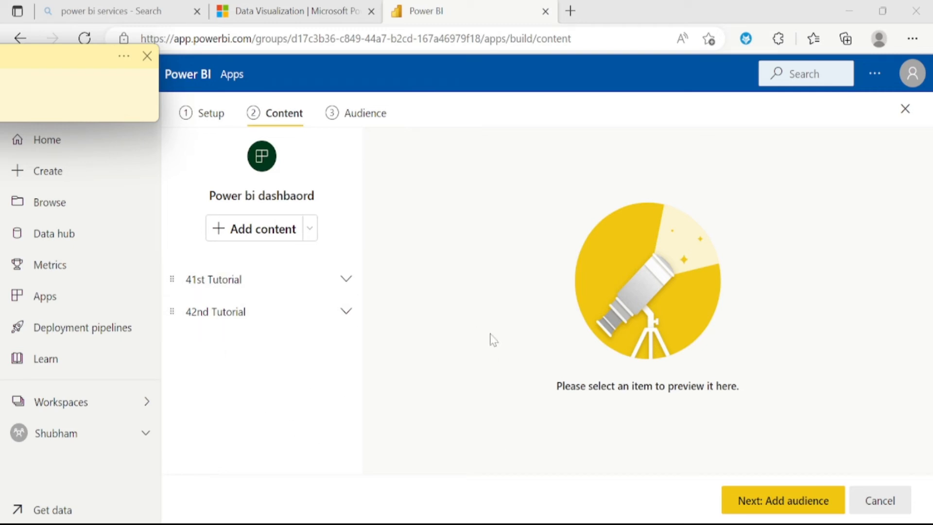
mouse_move(803, 515)
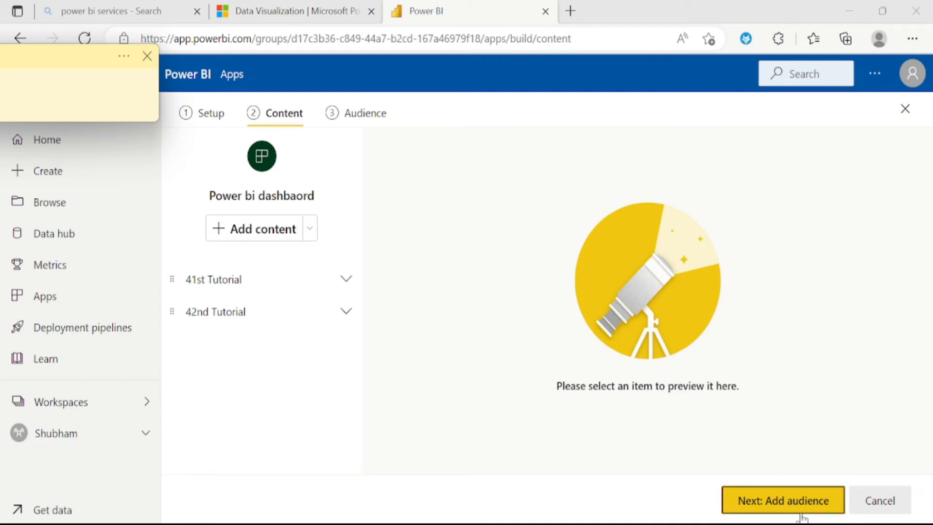
Move to the audience step, try Specific users or groups, then keep Entire organization access
left_click(782, 499)
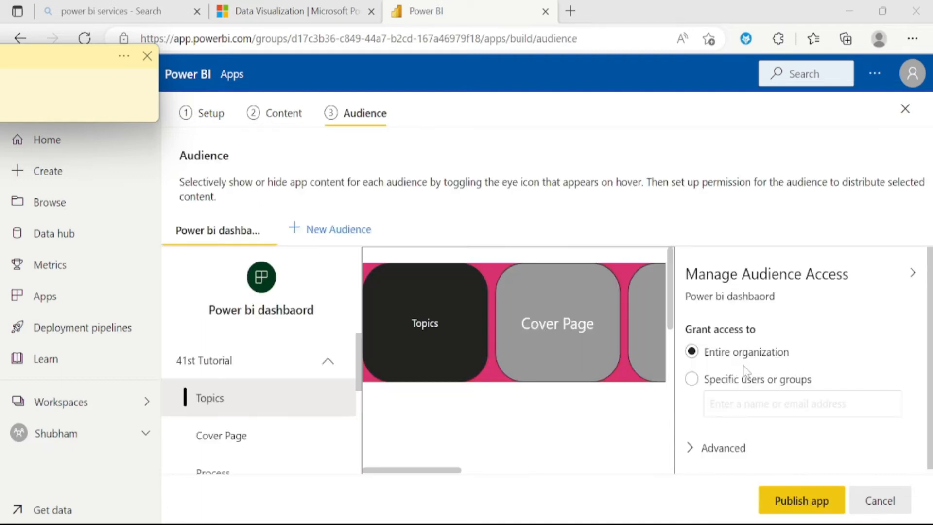
mouse_move(754, 422)
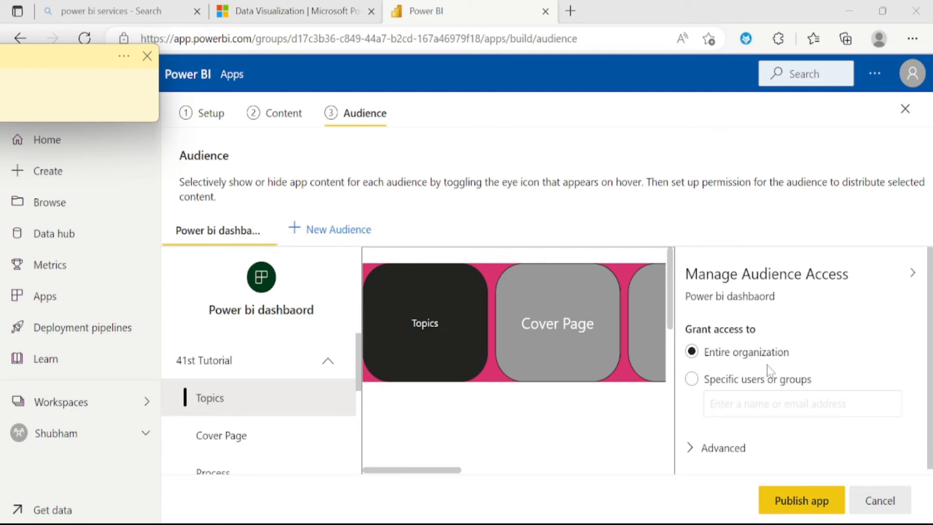
left_click(691, 379)
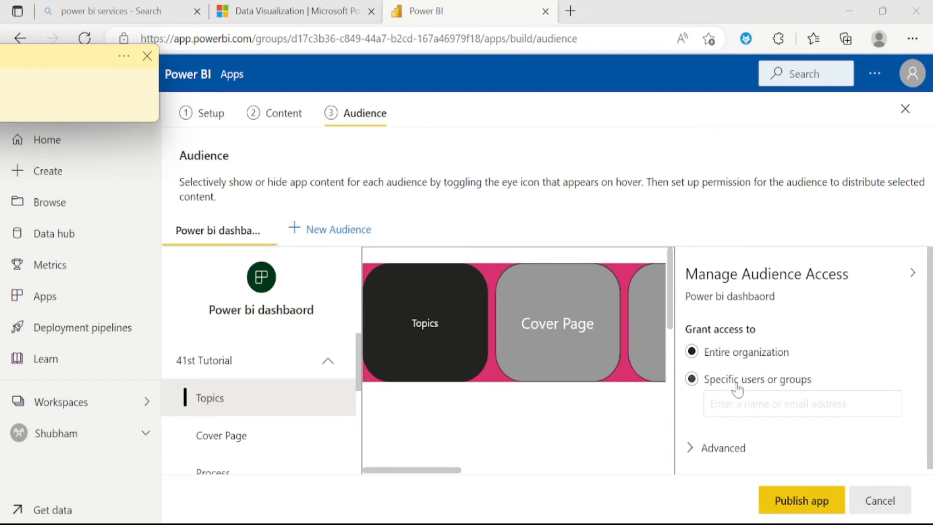
left_click(691, 352)
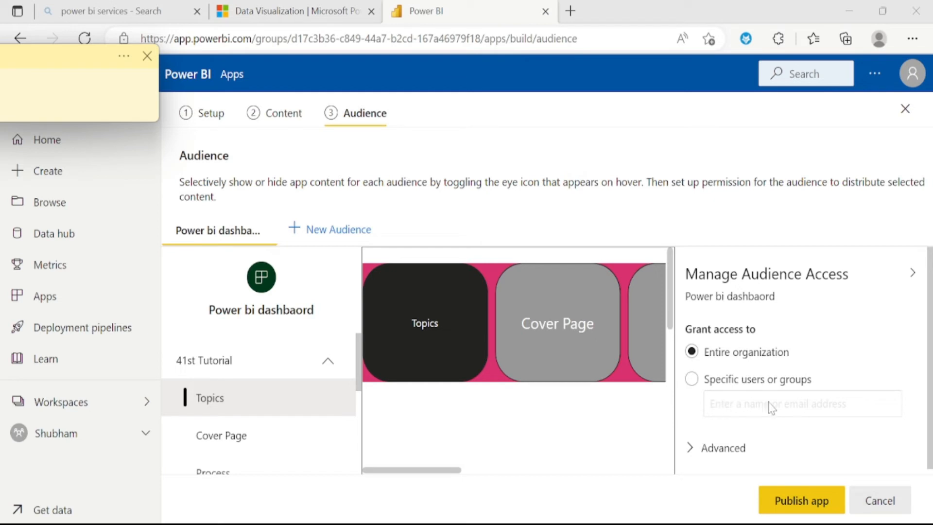
mouse_move(729, 410)
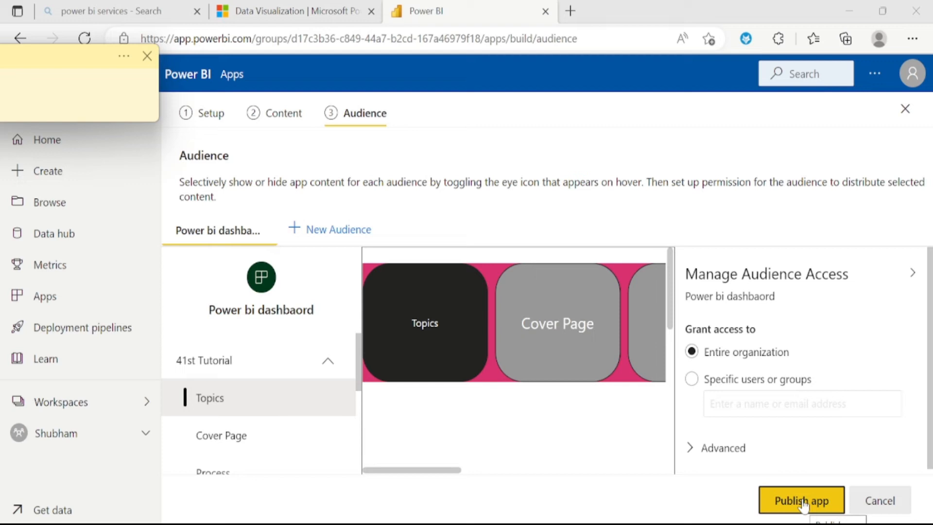
Publish the app, copy its sharing link, and open it on the 41st Tutorial report
left_click(799, 499)
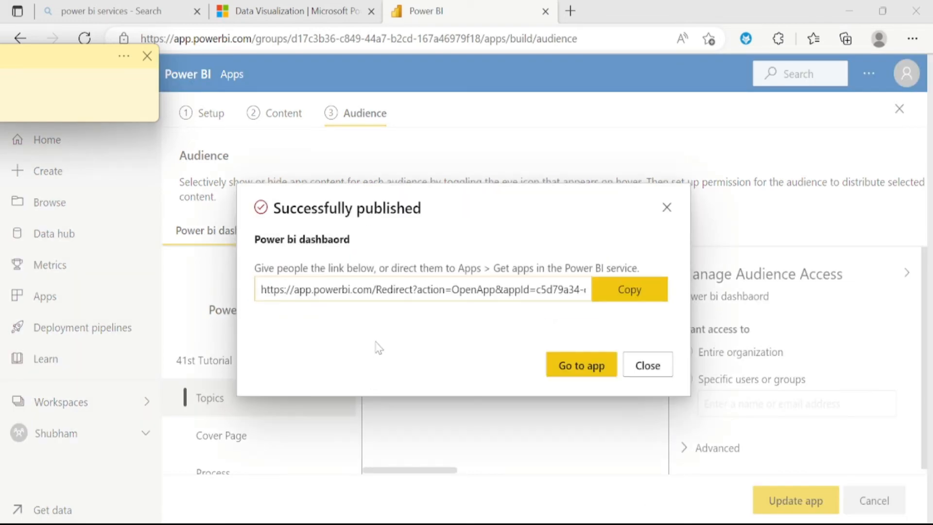
mouse_move(624, 304)
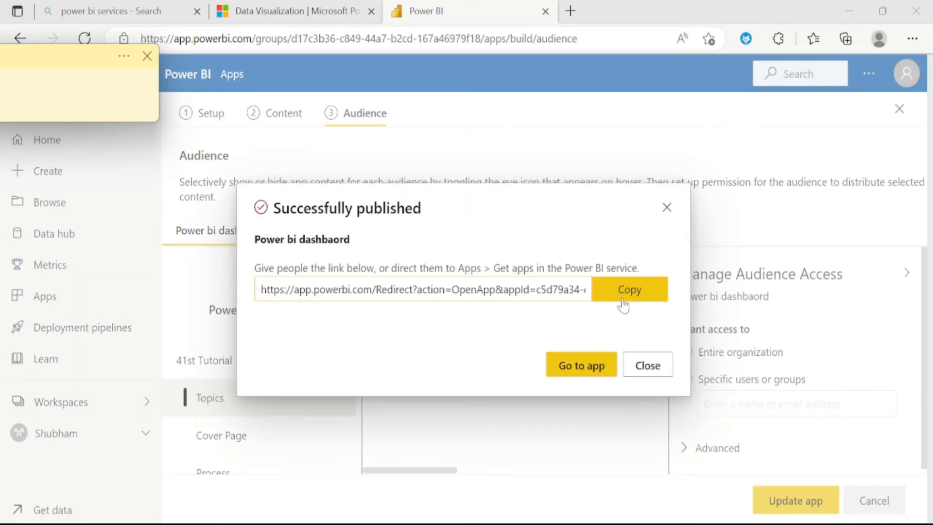
left_click(628, 289)
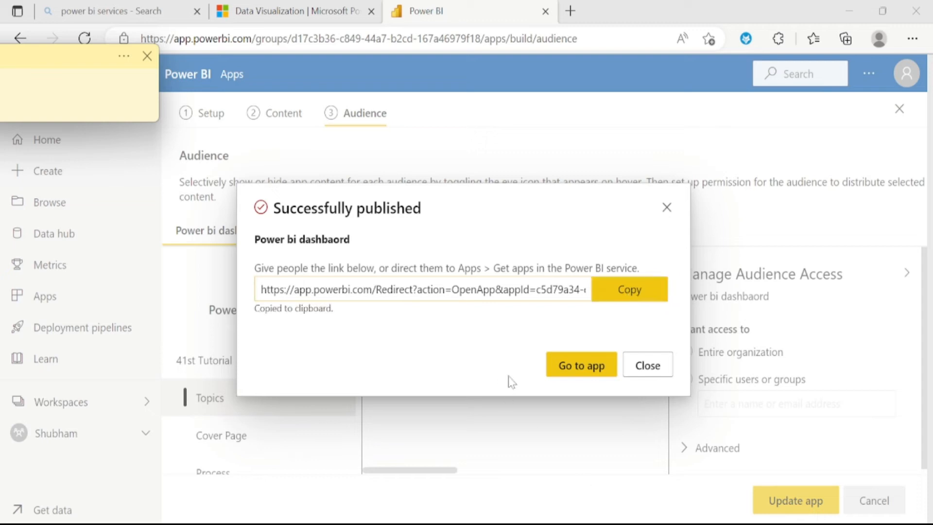
left_click(581, 365)
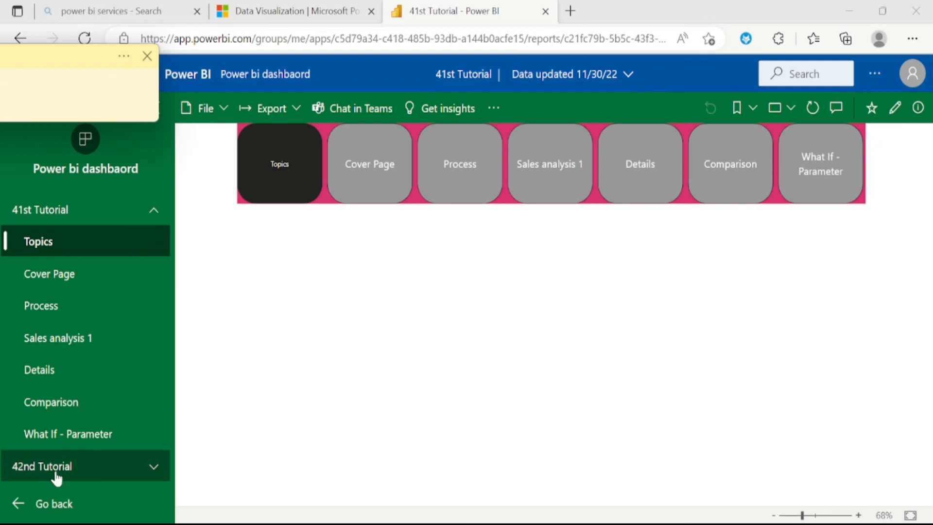
mouse_move(513, 451)
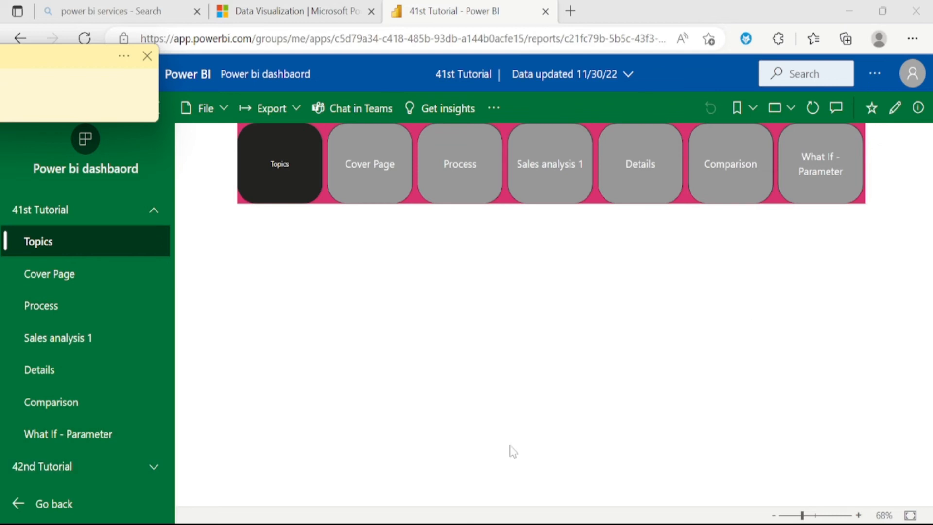
mouse_move(532, 229)
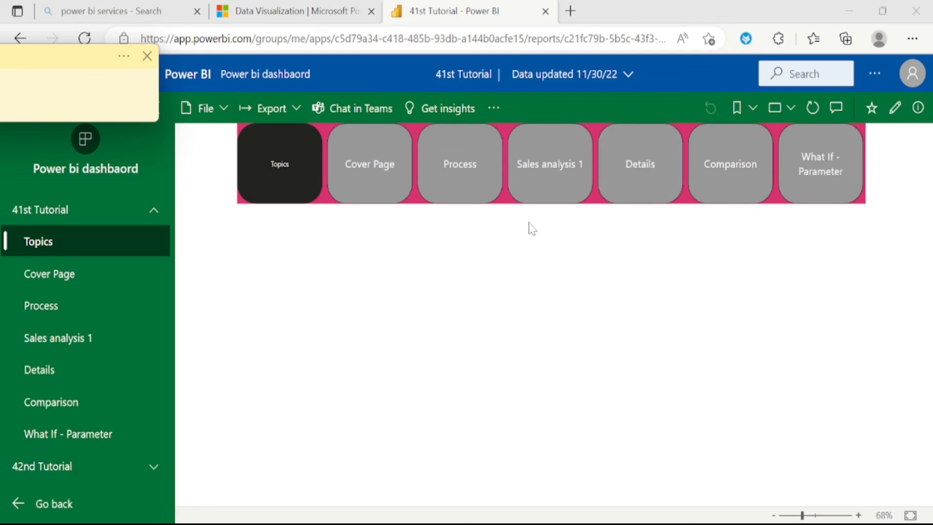
mouse_move(760, 412)
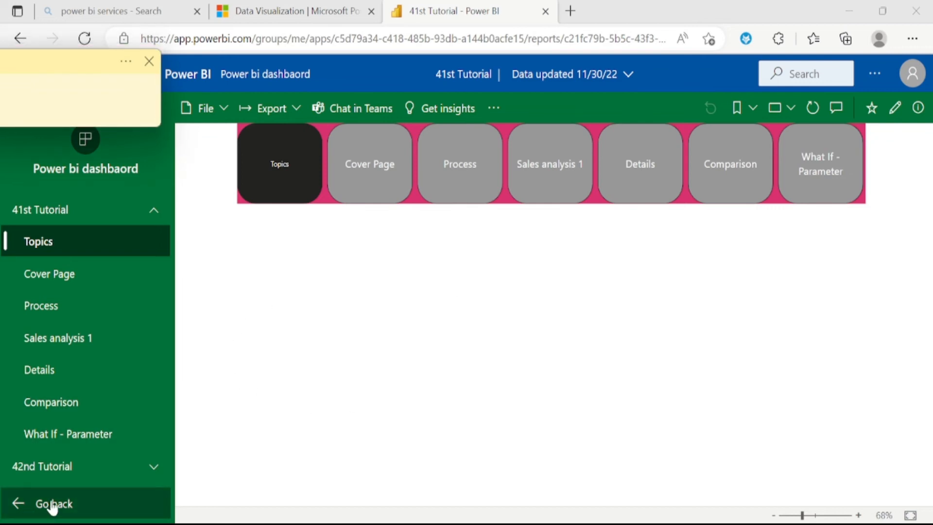
Return home and reopen Power bi dashbaord from the Apps list
left_click(52, 503)
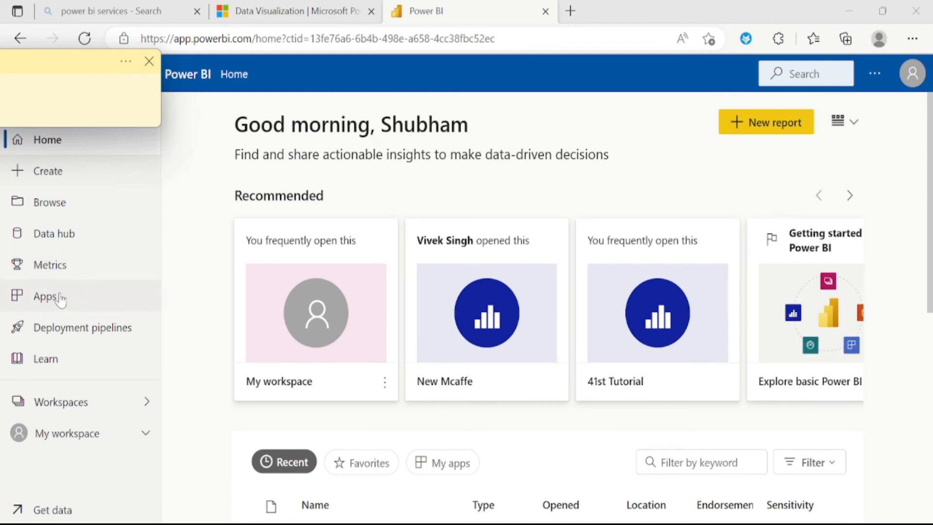
left_click(45, 296)
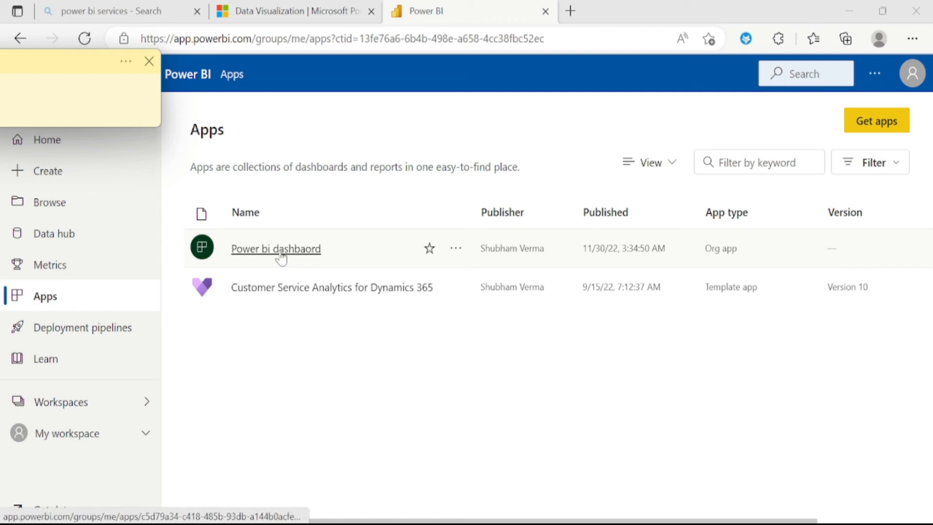
left_click(275, 248)
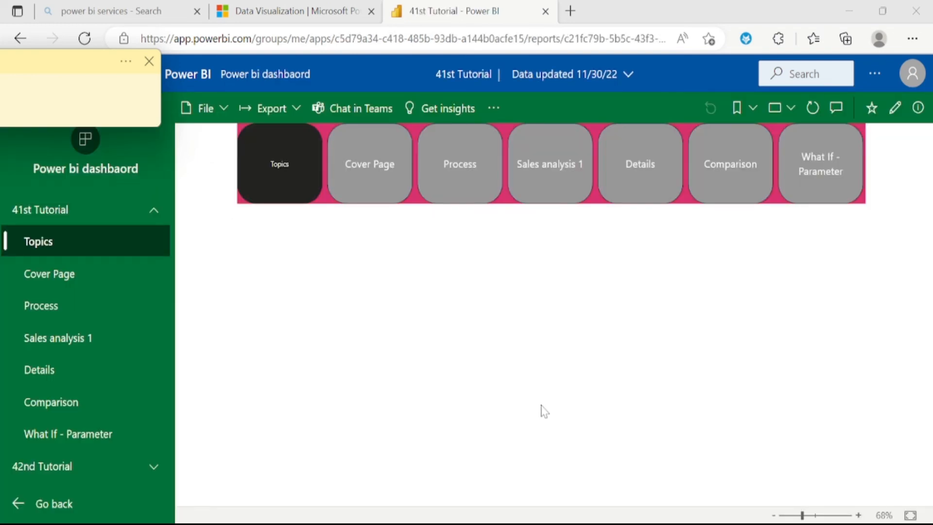
mouse_move(491, 315)
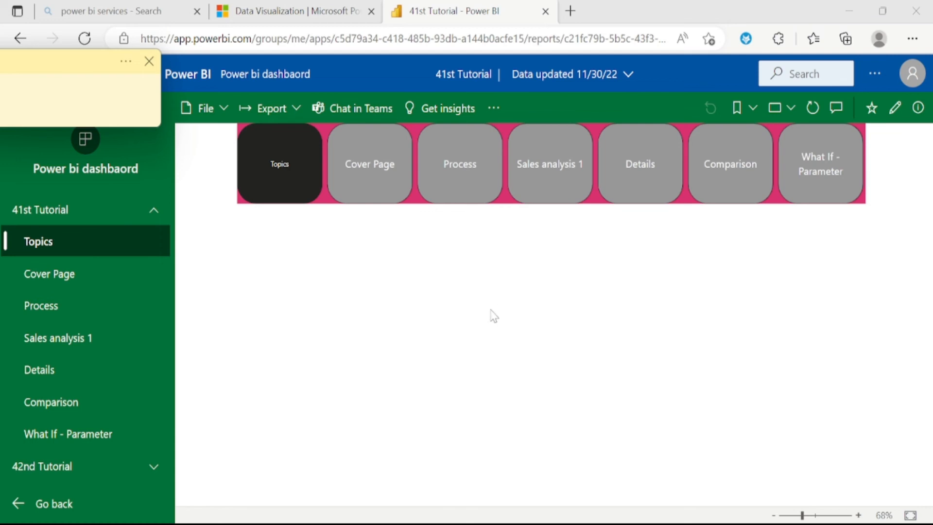
mouse_move(512, 386)
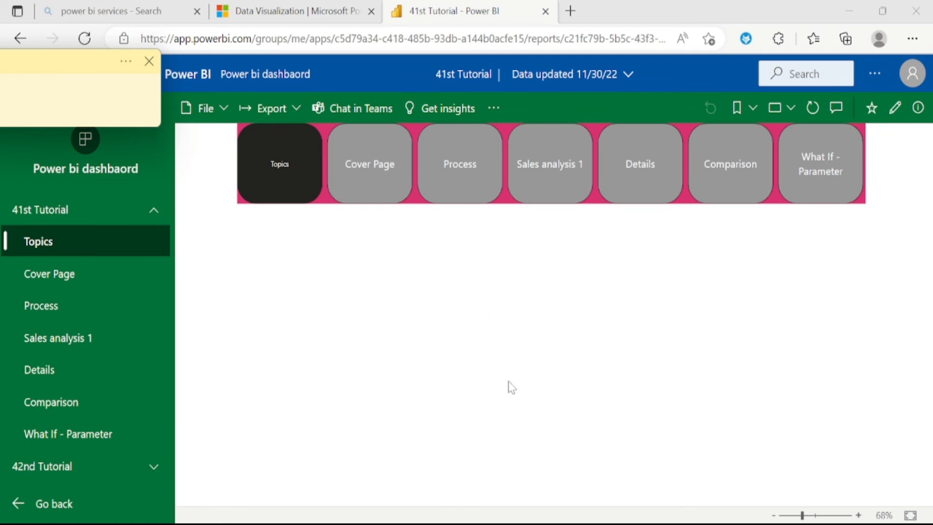
mouse_move(504, 381)
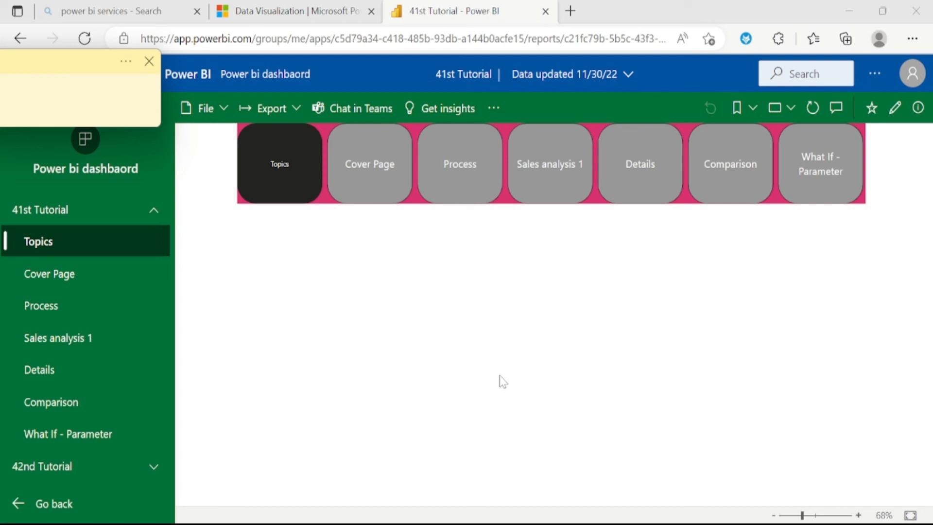
mouse_move(53, 504)
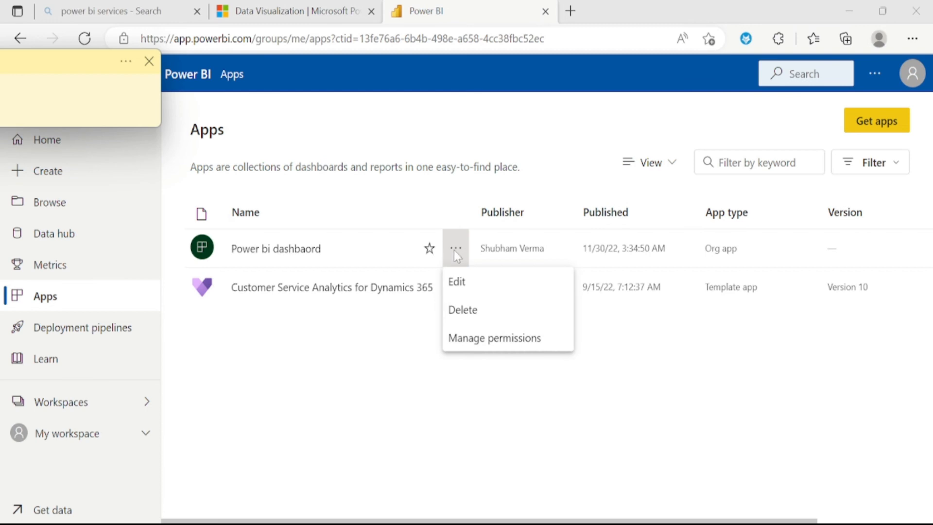
mouse_move(463, 310)
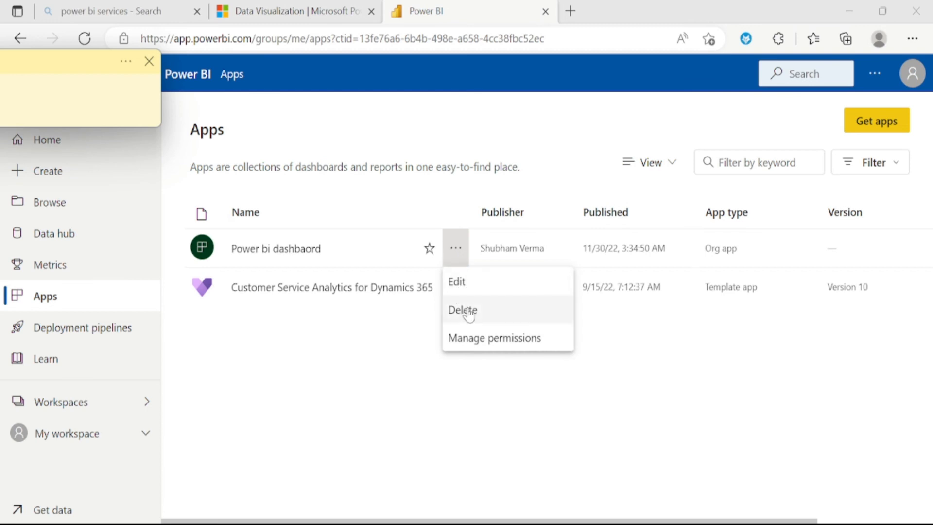
Delete the Power bi dashbaord app from the Apps list and confirm
left_click(463, 309)
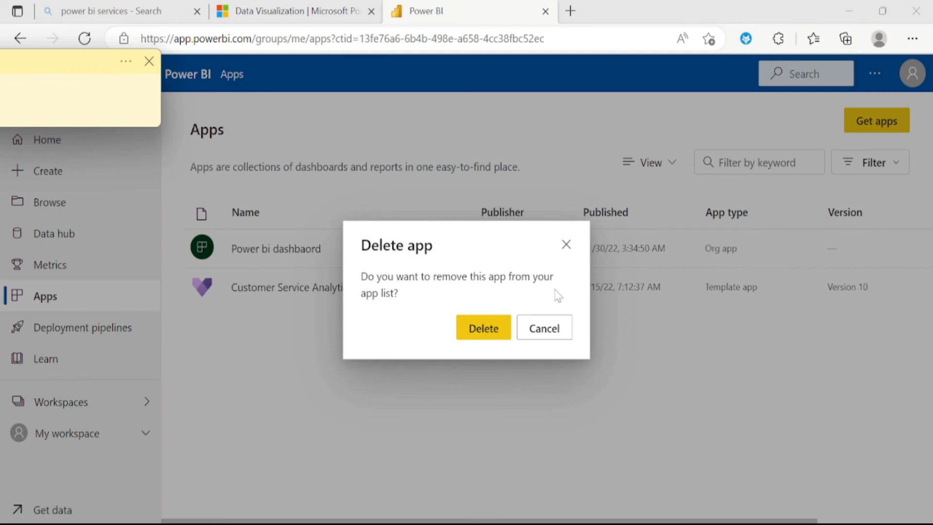
mouse_move(483, 327)
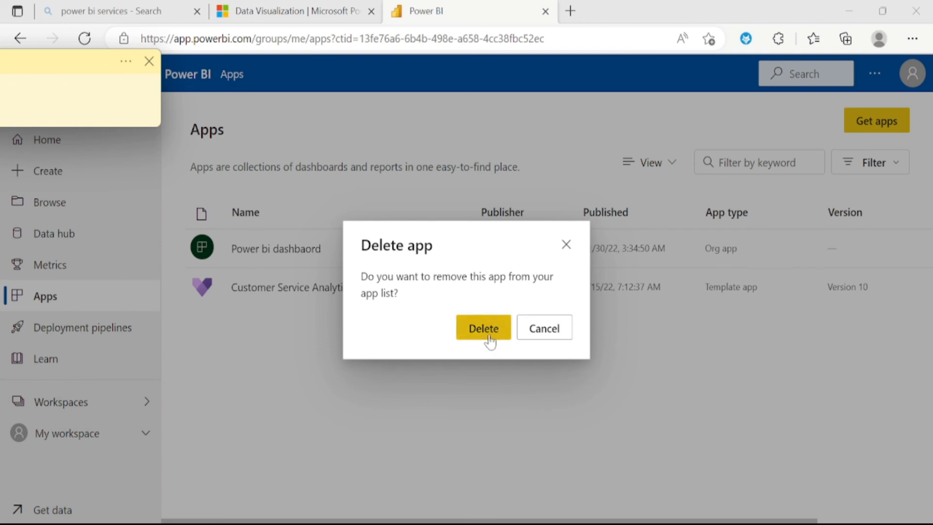
left_click(483, 327)
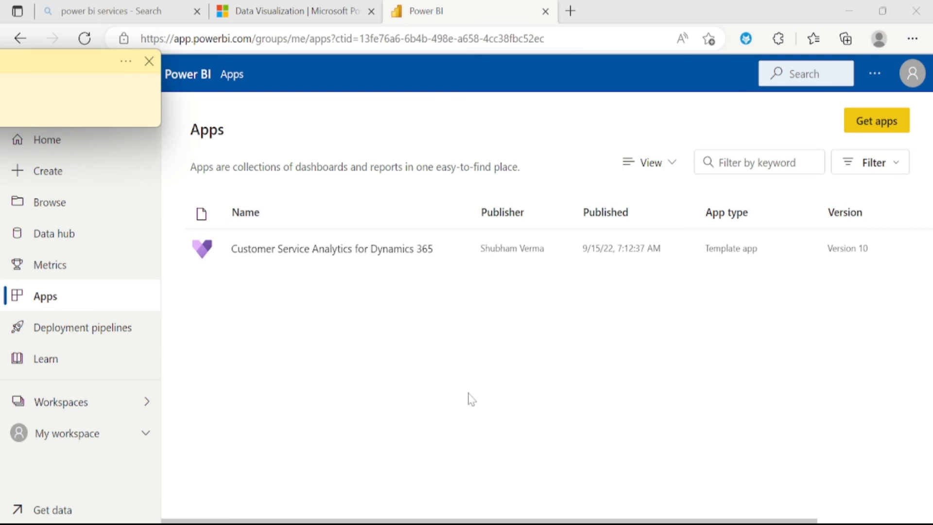
mouse_move(466, 423)
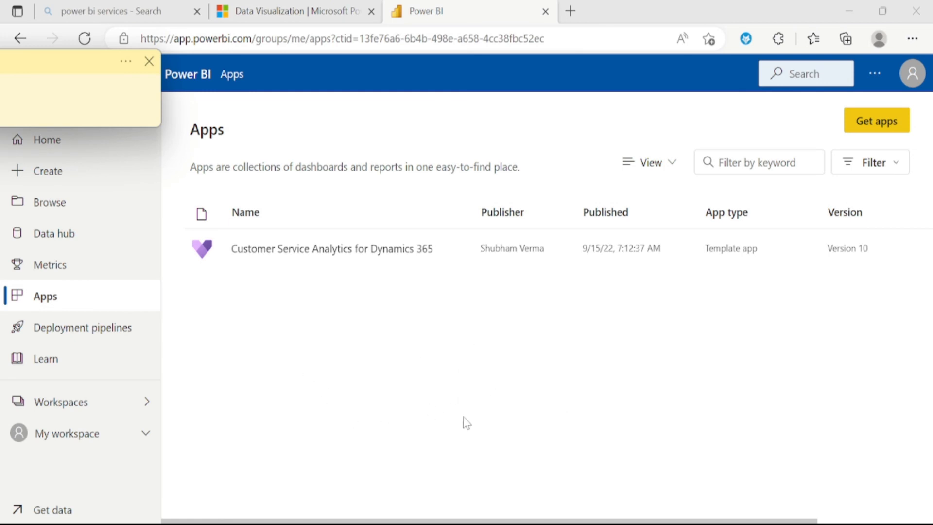
mouse_move(469, 414)
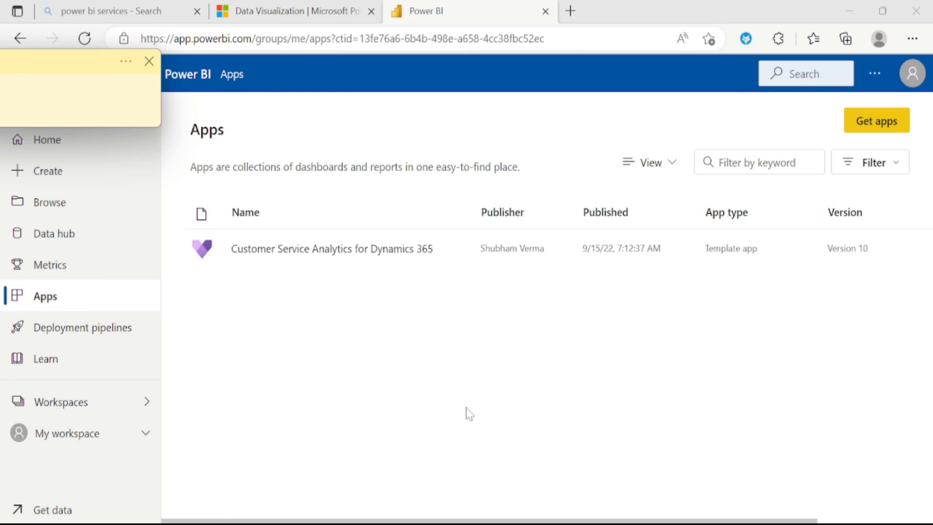